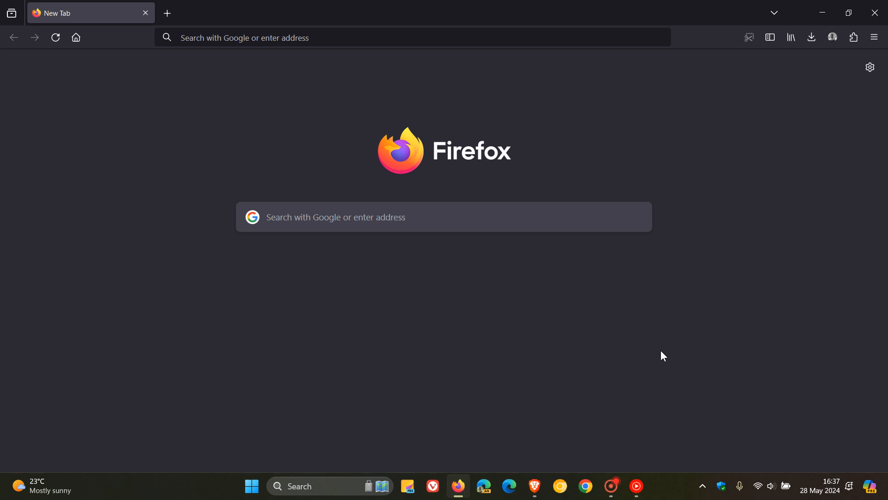
mouse_move(700, 240)
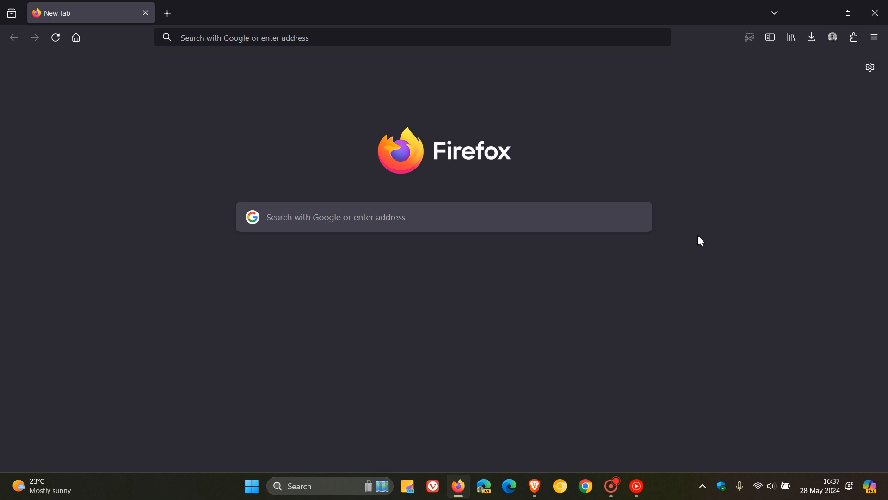
mouse_move(741, 258)
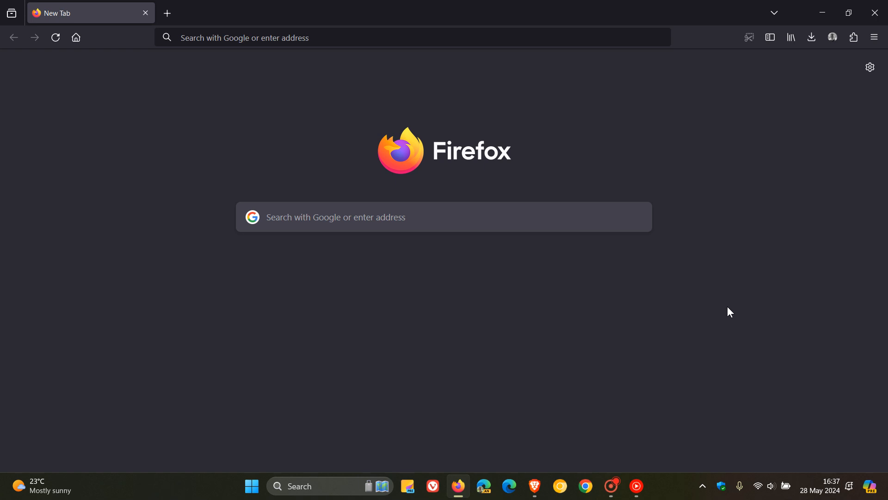
Step: Open About Firefox from the main menu's Help submenu to show version and update status
click(874, 37)
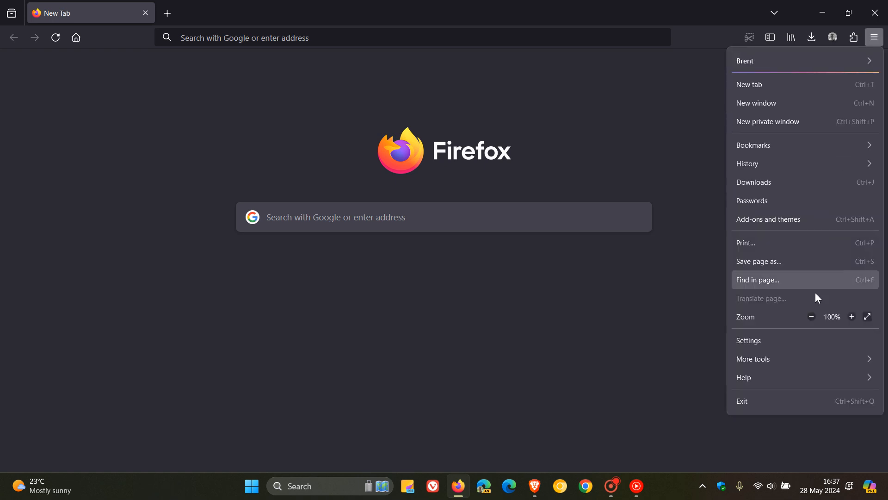
click(744, 378)
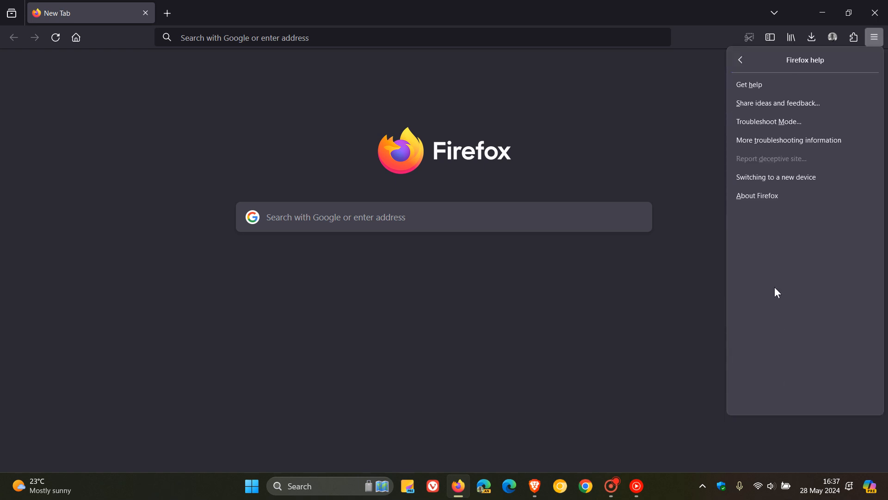
click(757, 195)
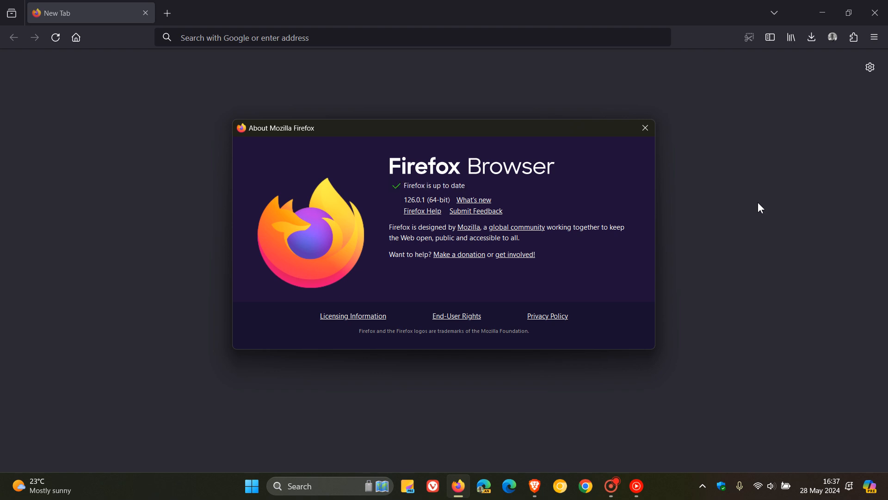
mouse_move(502, 164)
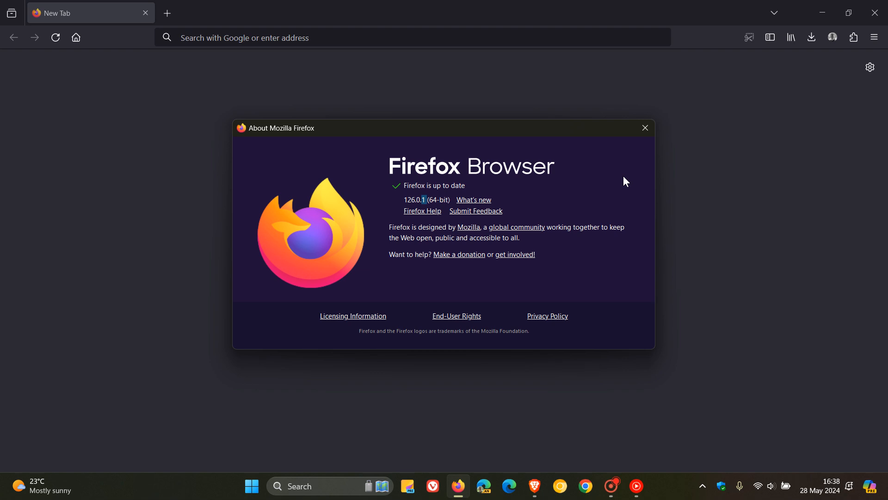
mouse_move(645, 128)
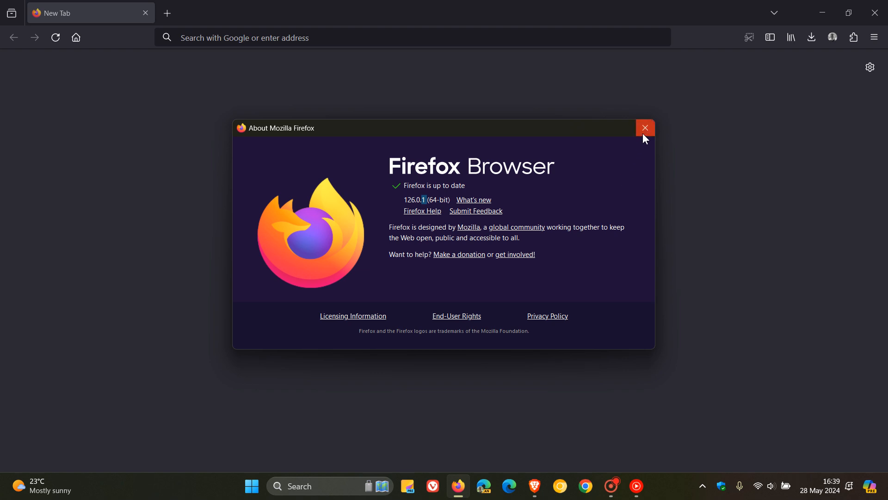
Step: Close the About window after confirming version 126.0.1 is up to date
click(644, 128)
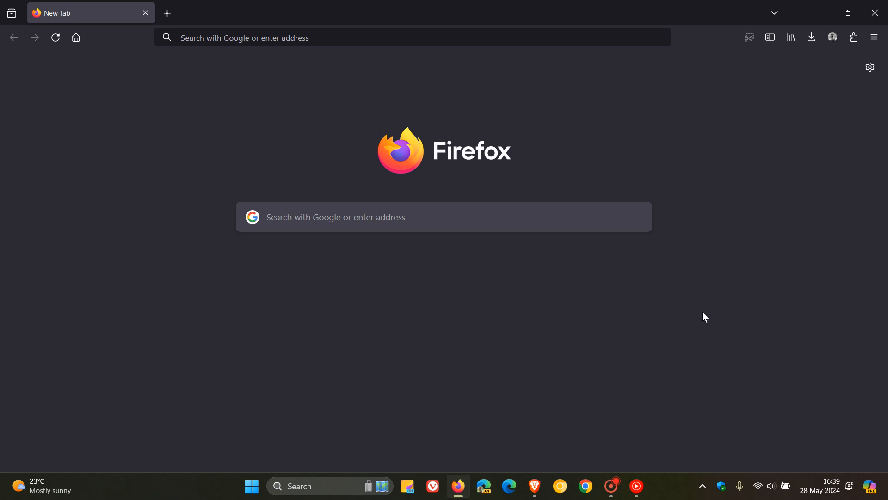
mouse_move(719, 169)
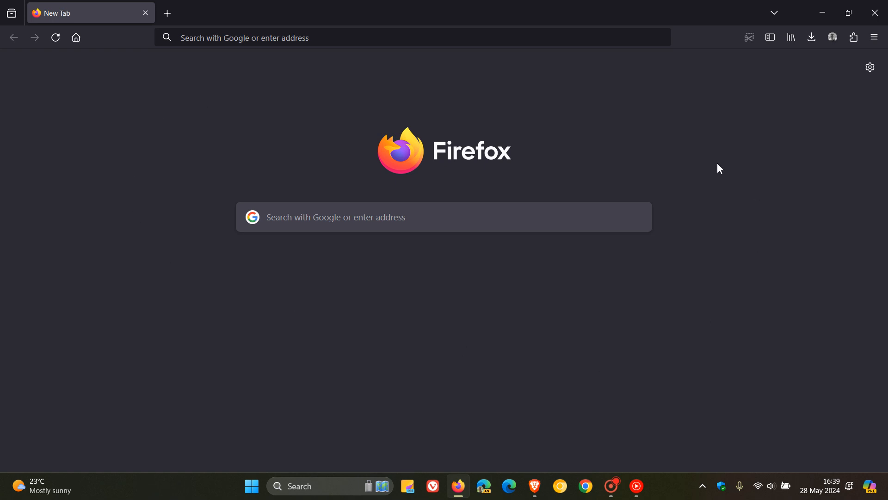
mouse_move(188, 239)
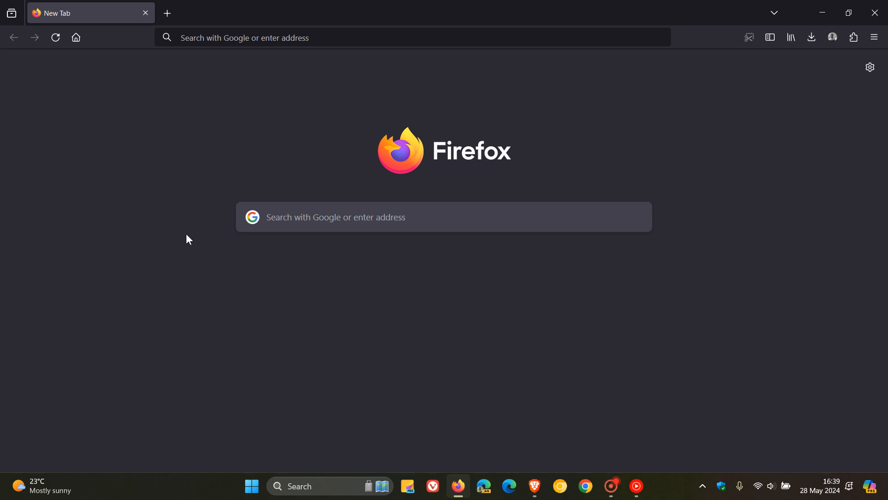
mouse_move(639, 151)
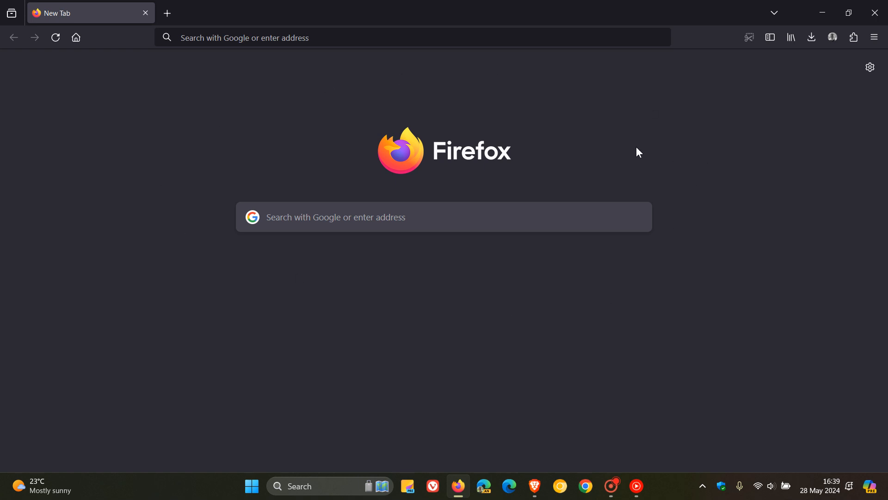